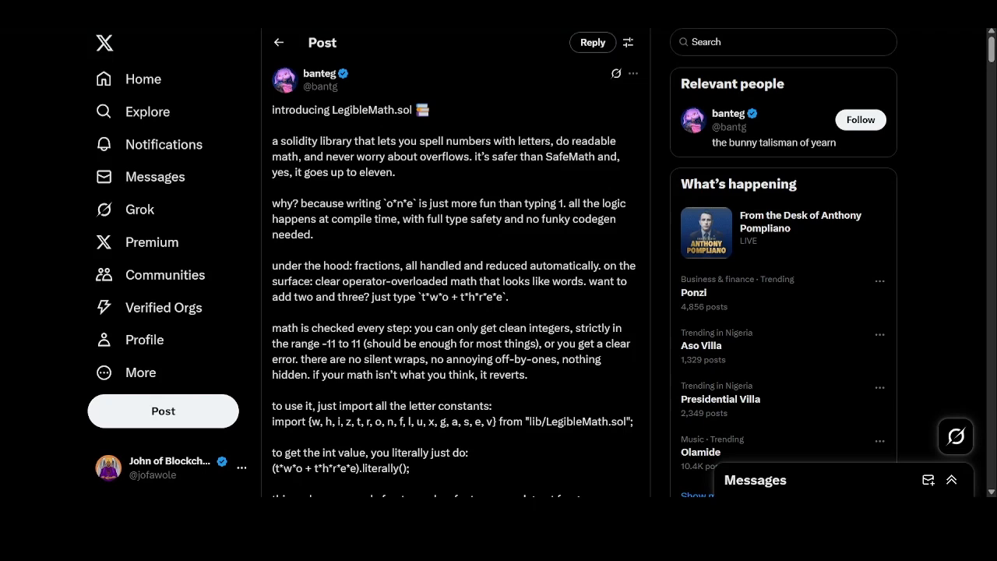
pyautogui.moveTo(863, 451)
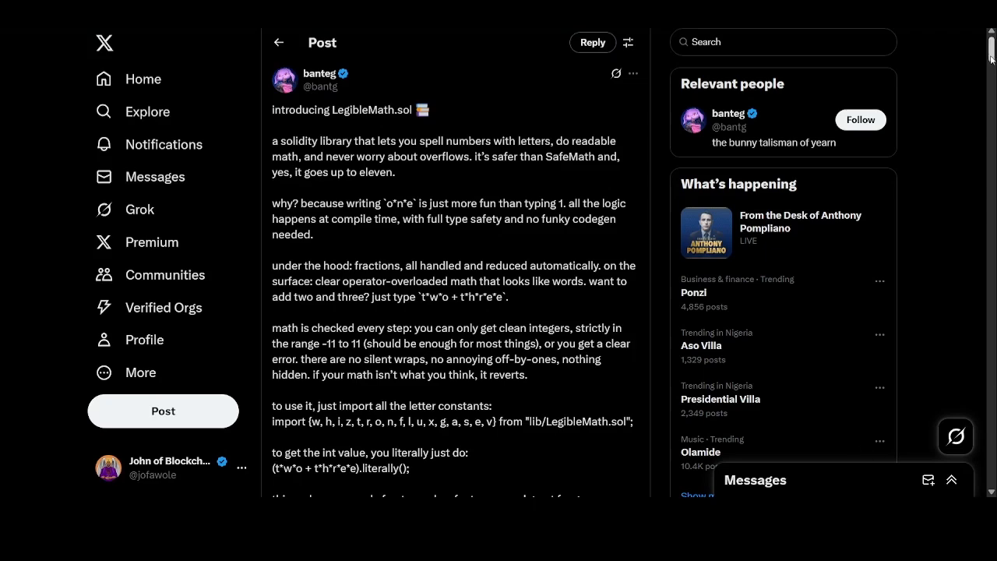
# Scroll the legible-math README down to the LegibleMath Features list and start of Getting Started.
pyautogui.scroll(-3)
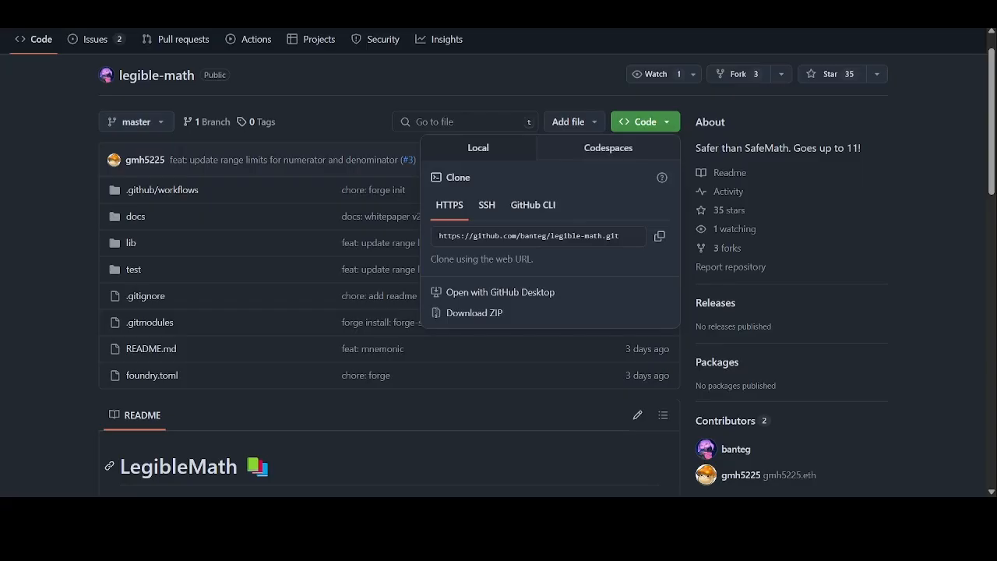
pyautogui.scroll(-3)
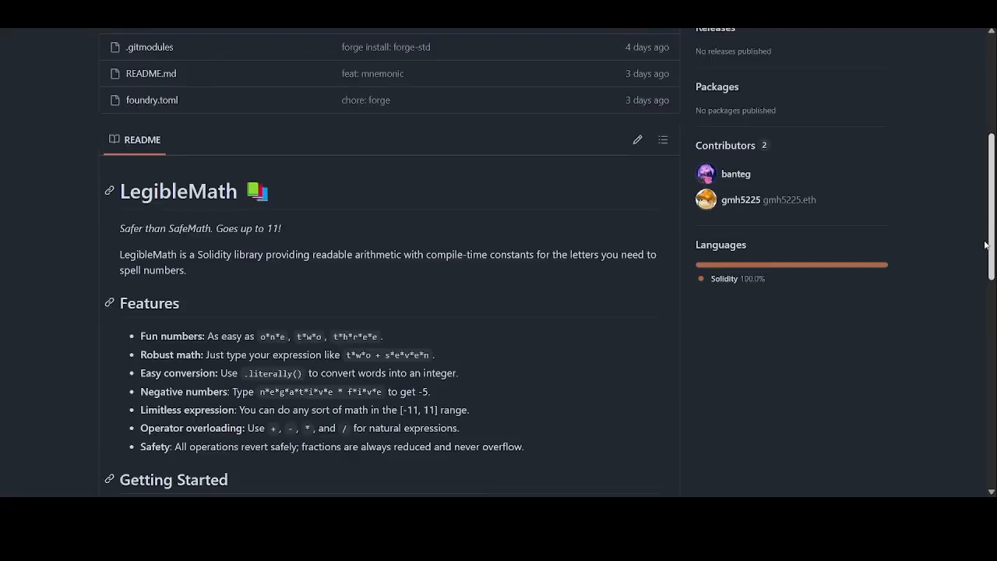
pyautogui.scroll(-3)
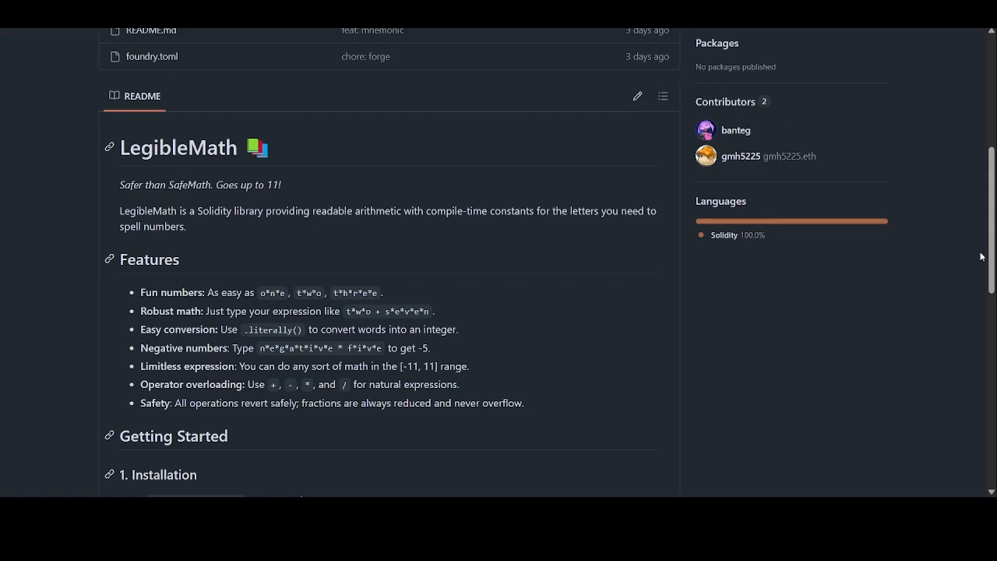
pyautogui.moveTo(746, 330)
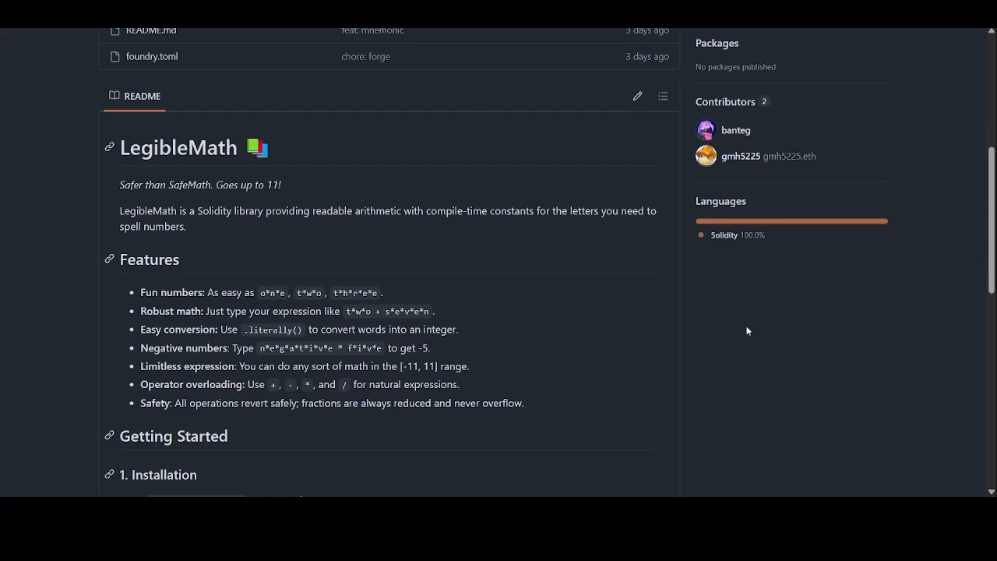
pyautogui.scroll(-3)
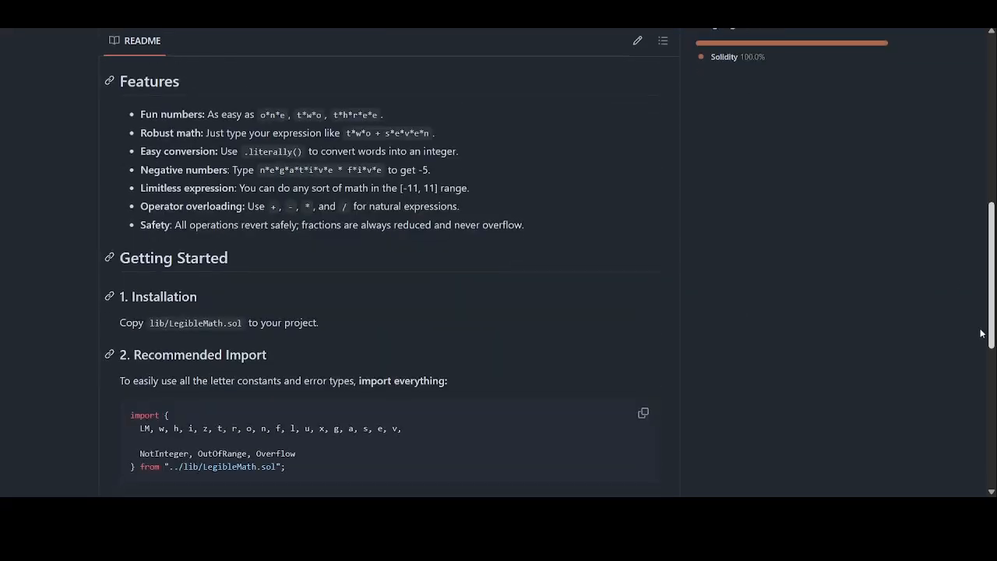
pyautogui.scroll(-3)
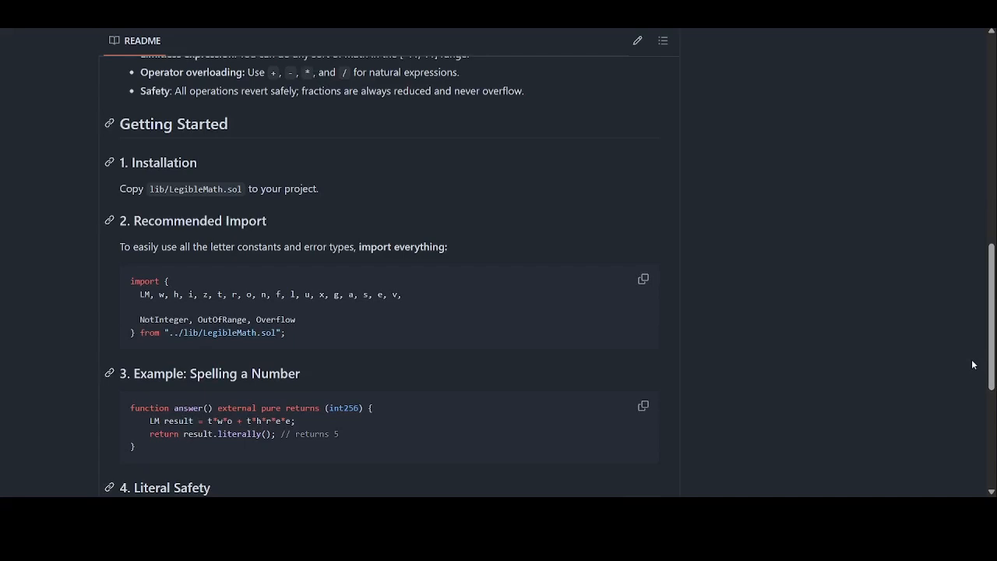
pyautogui.moveTo(381, 328)
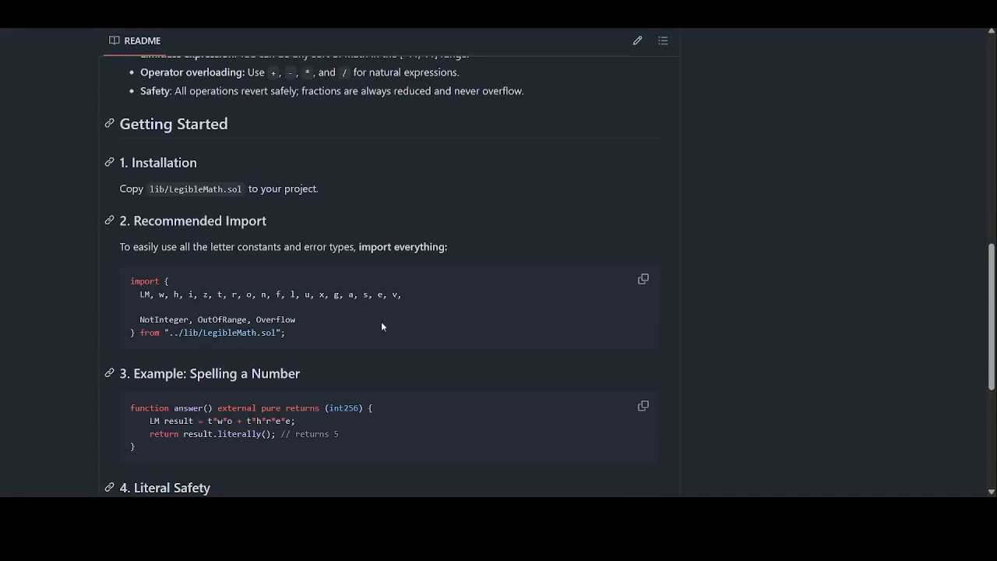
pyautogui.moveTo(138, 294); pyautogui.dragTo(287, 334)
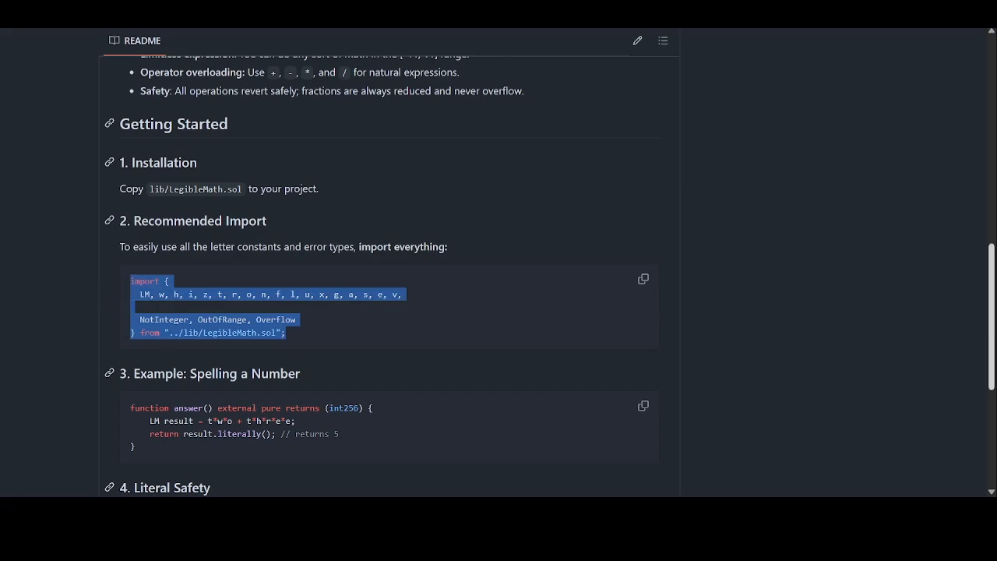
pyautogui.scroll(-3)
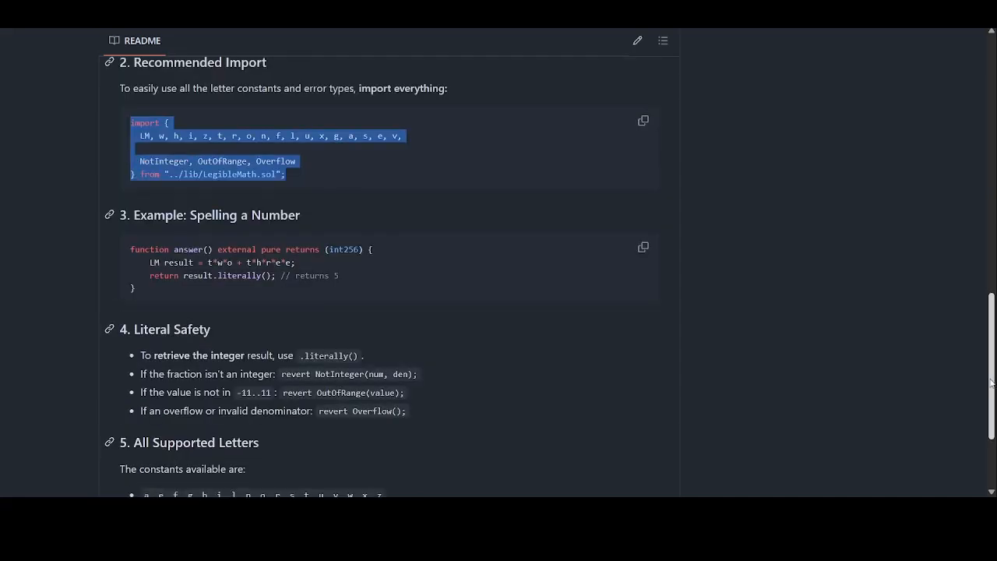
pyautogui.scroll(-3)
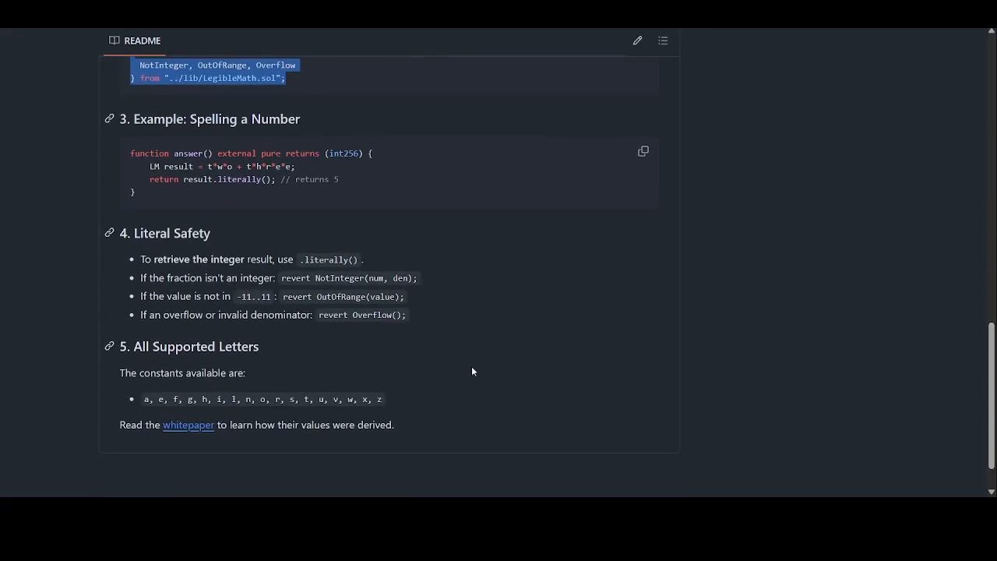
pyautogui.moveTo(360, 356)
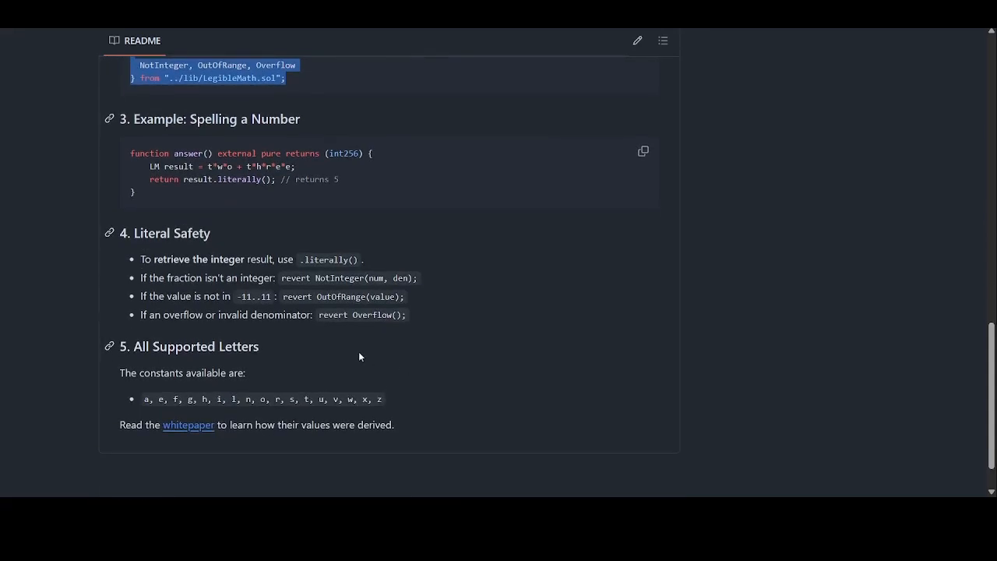
pyautogui.moveTo(141, 277); pyautogui.dragTo(405, 315)
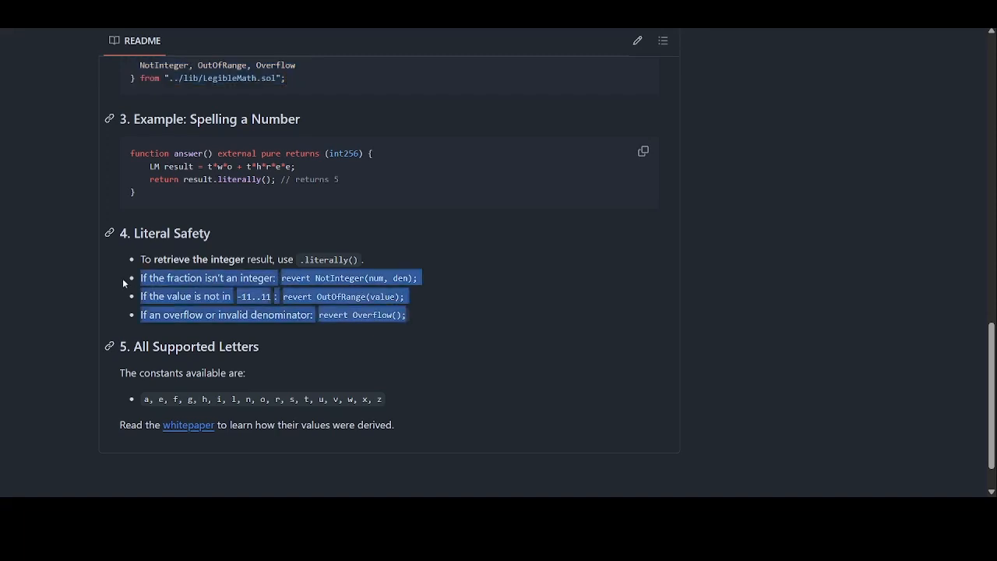
pyautogui.click(766, 299)
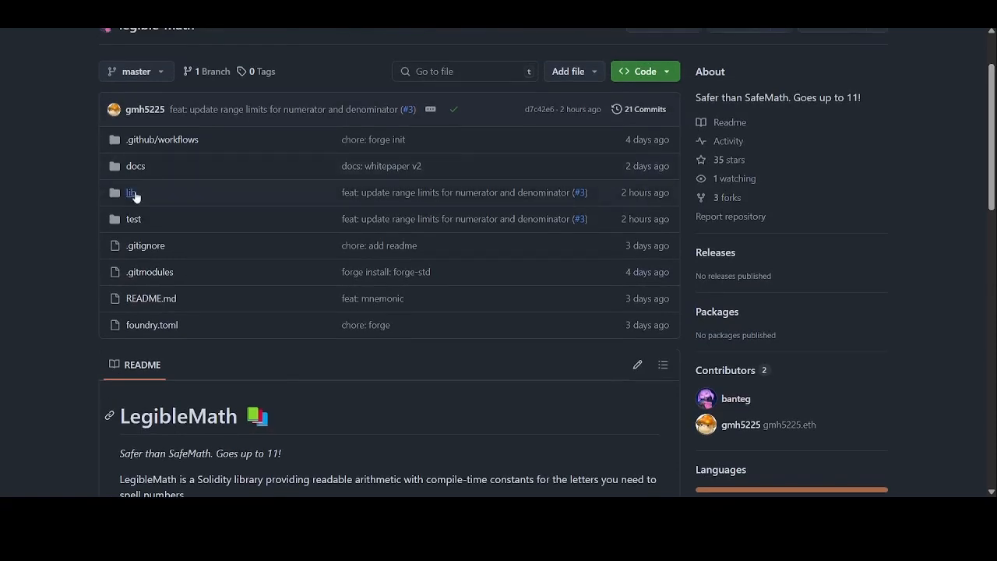
# Navigate into the lib folder and view the LegibleMath.sol source file.
pyautogui.click(130, 194)
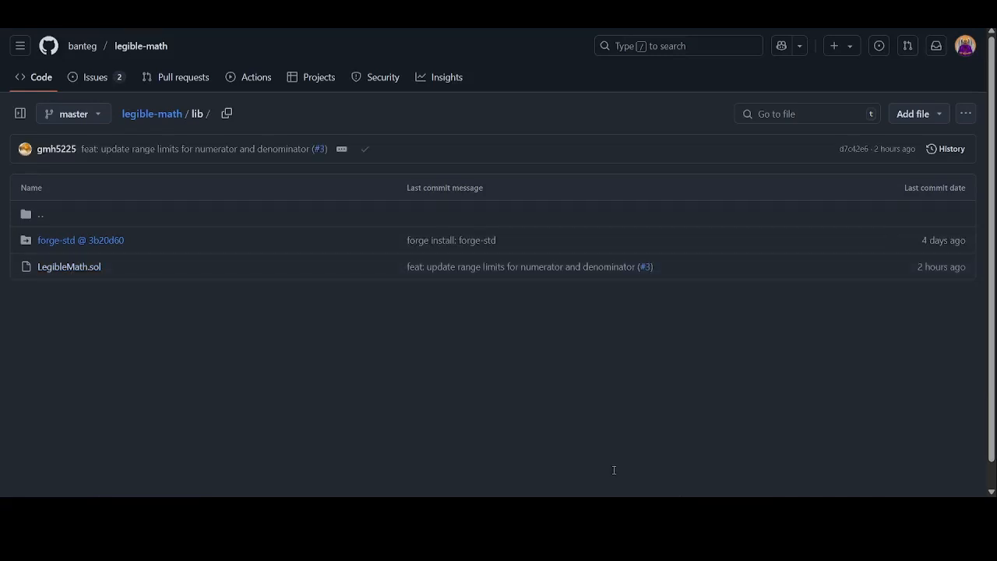
pyautogui.click(69, 267)
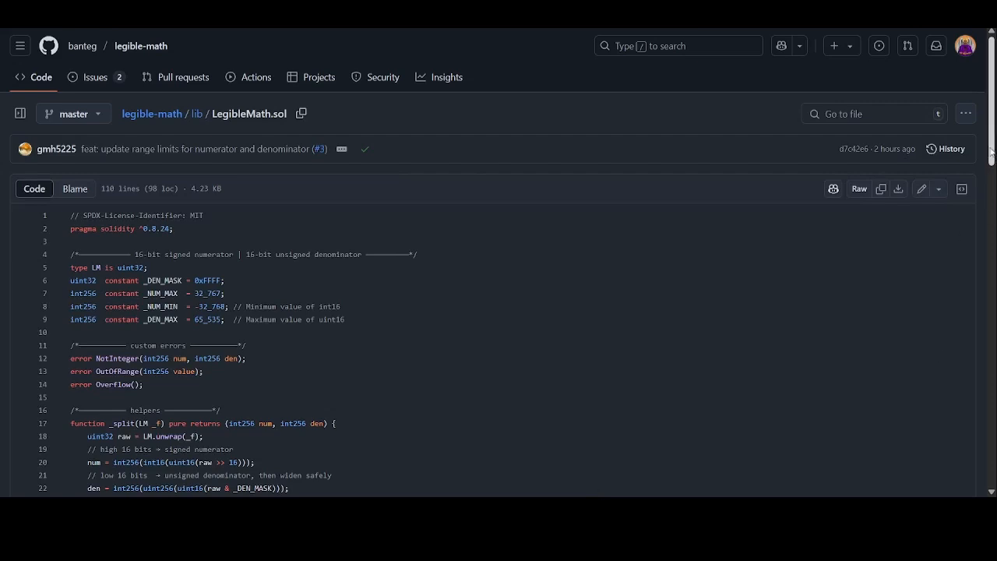
# Read down through LegibleMath.sol to the packed letter constants at the end.
pyautogui.scroll(-3)
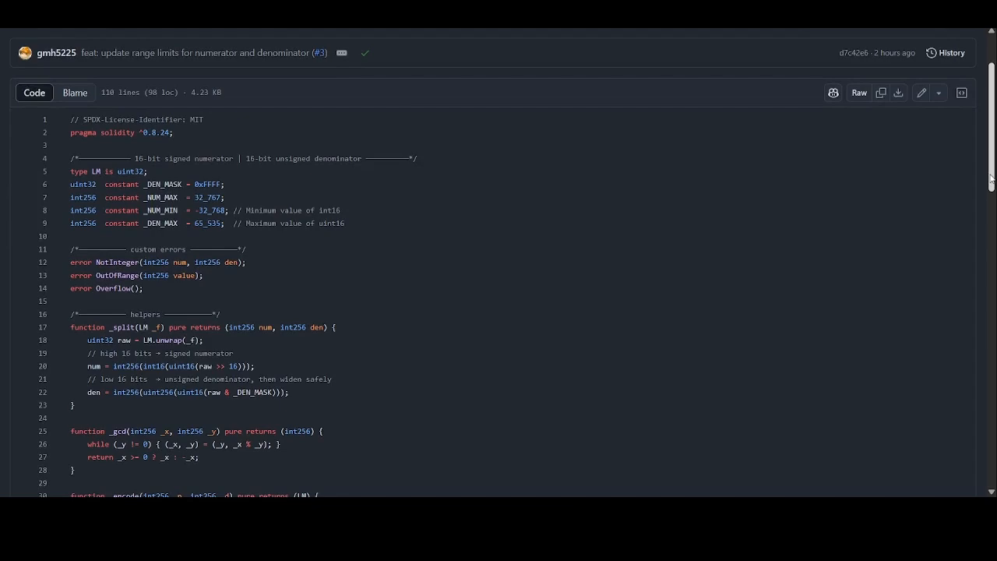
pyautogui.scroll(-3)
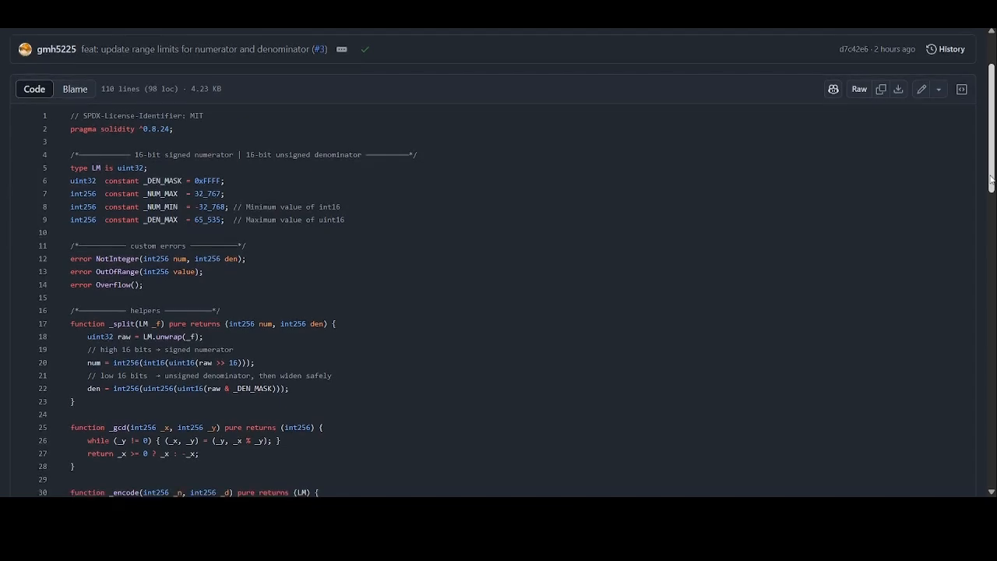
pyautogui.scroll(-3)
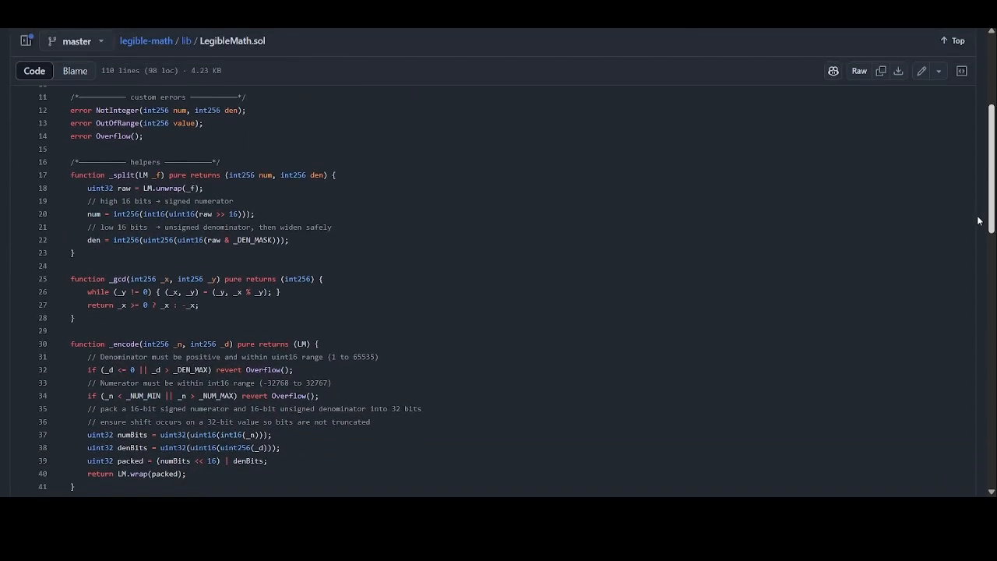
pyautogui.scroll(-3)
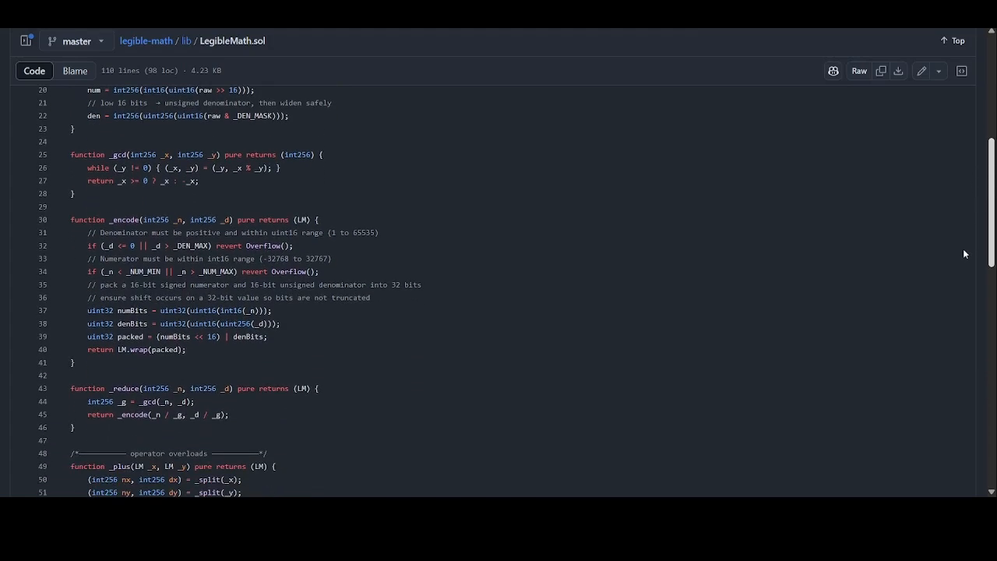
pyautogui.scroll(-3)
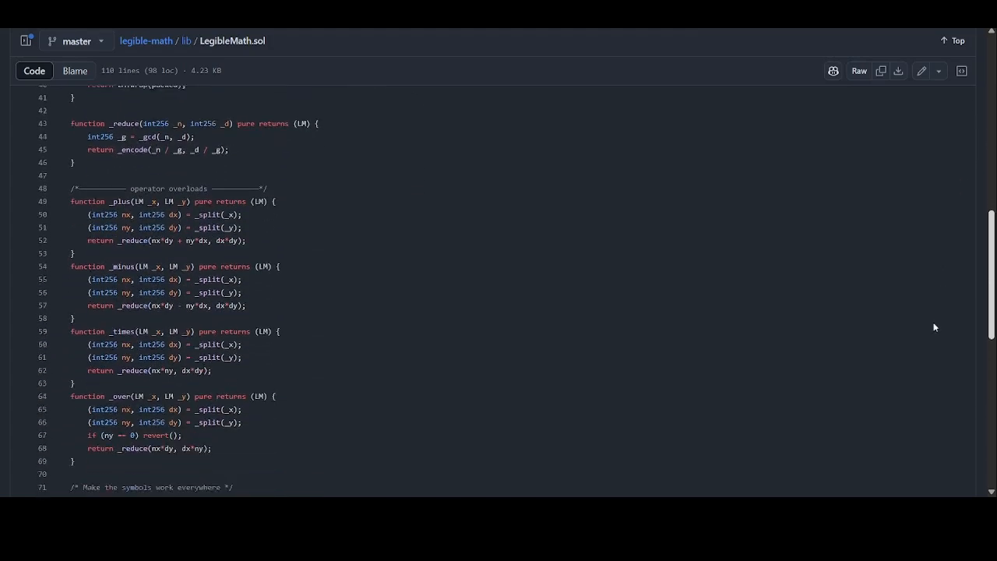
pyautogui.scroll(-3)
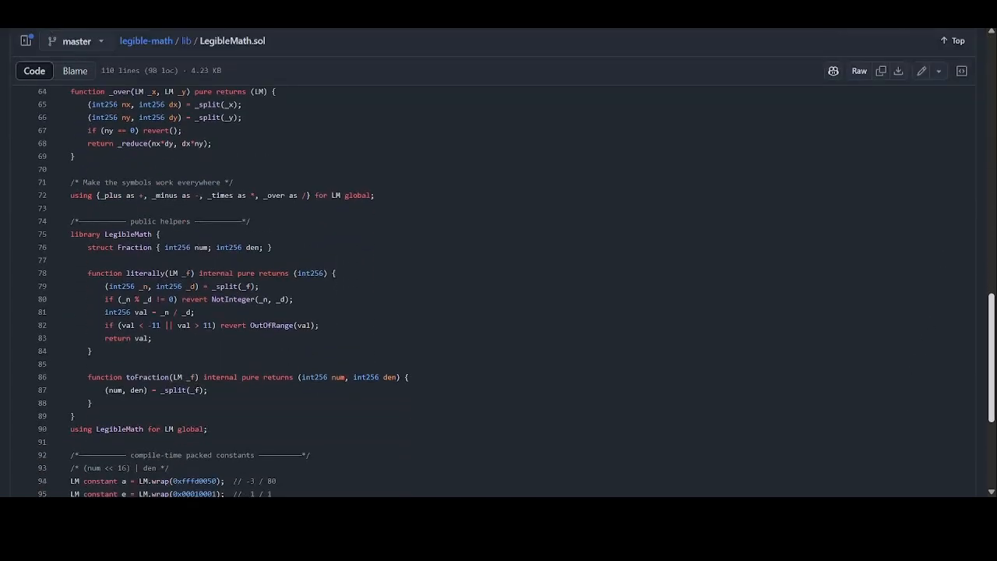
pyautogui.scroll(-3)
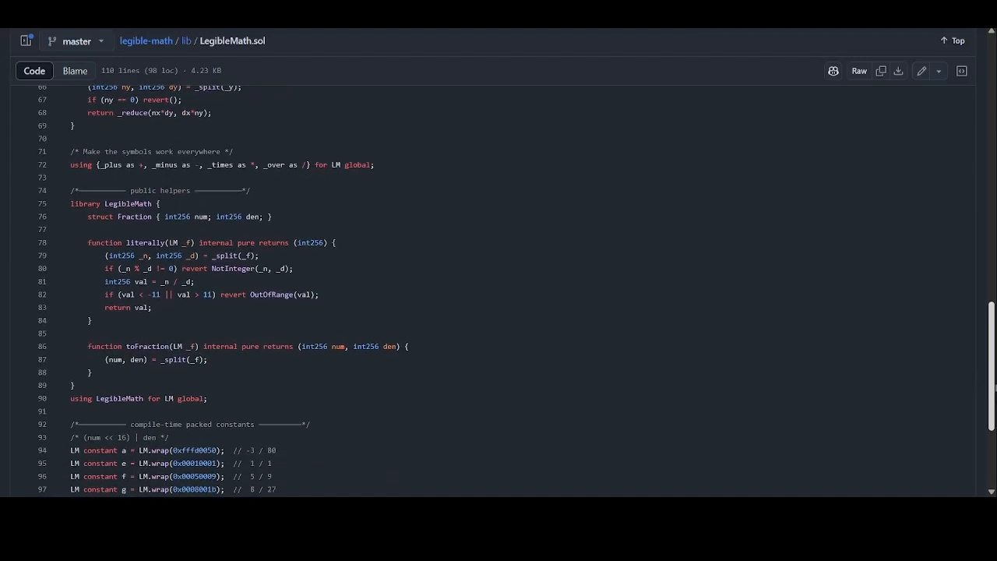
pyautogui.scroll(-3)
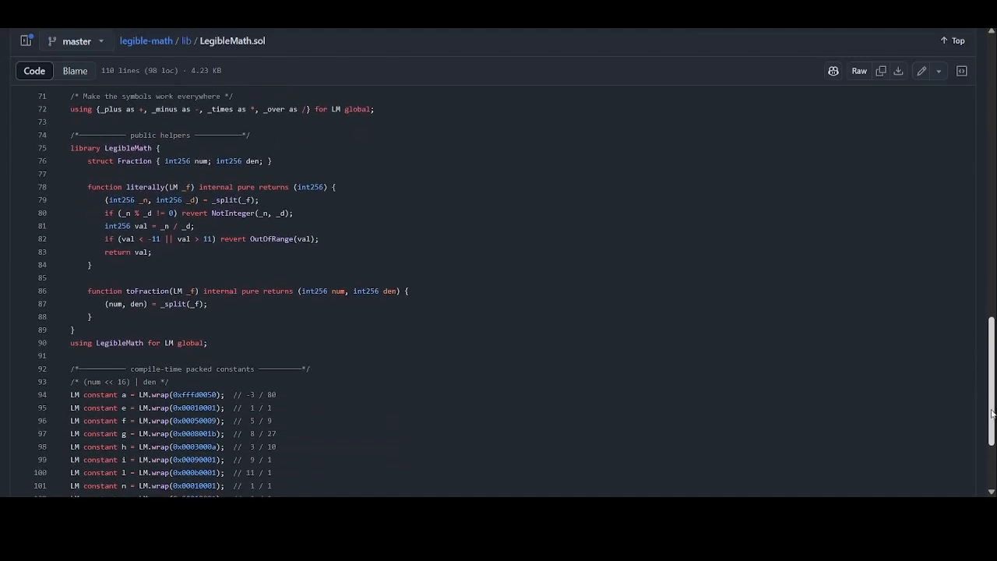
pyautogui.scroll(-3)
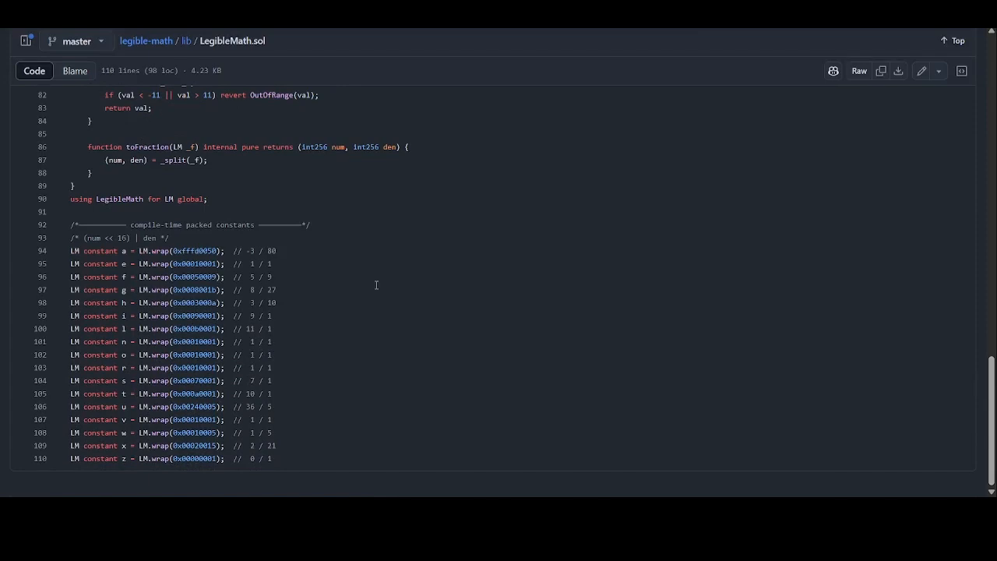
pyautogui.moveTo(468, 450)
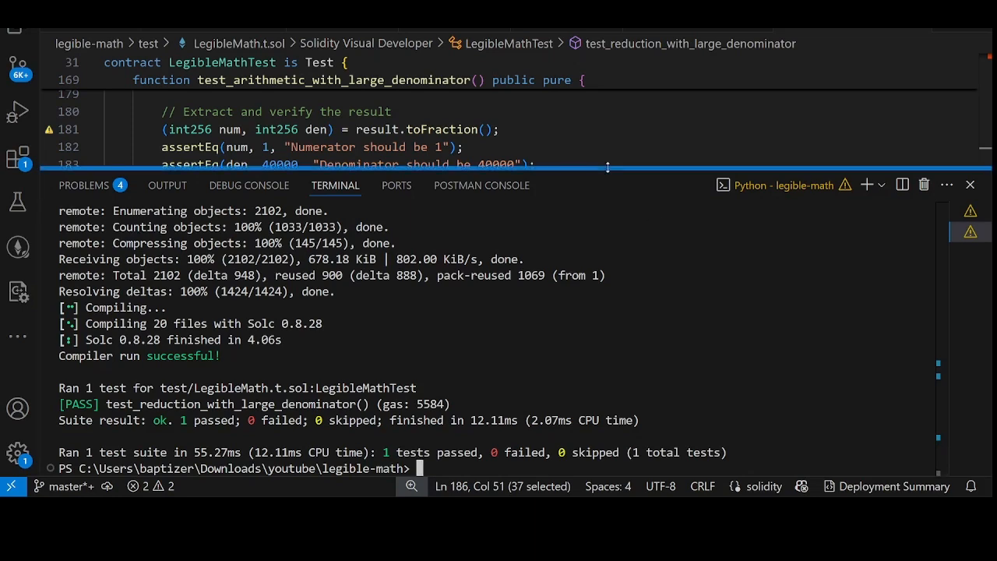
# Bring test_one_plus_two in LegibleMath.t.sol into view and pick out its function name.
pyautogui.scroll(-3)
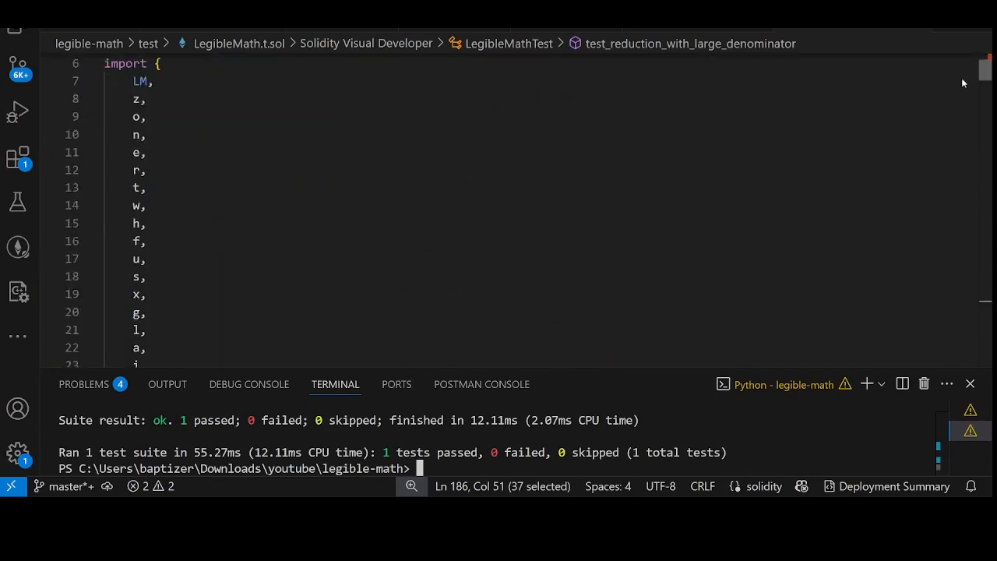
pyautogui.scroll(-3)
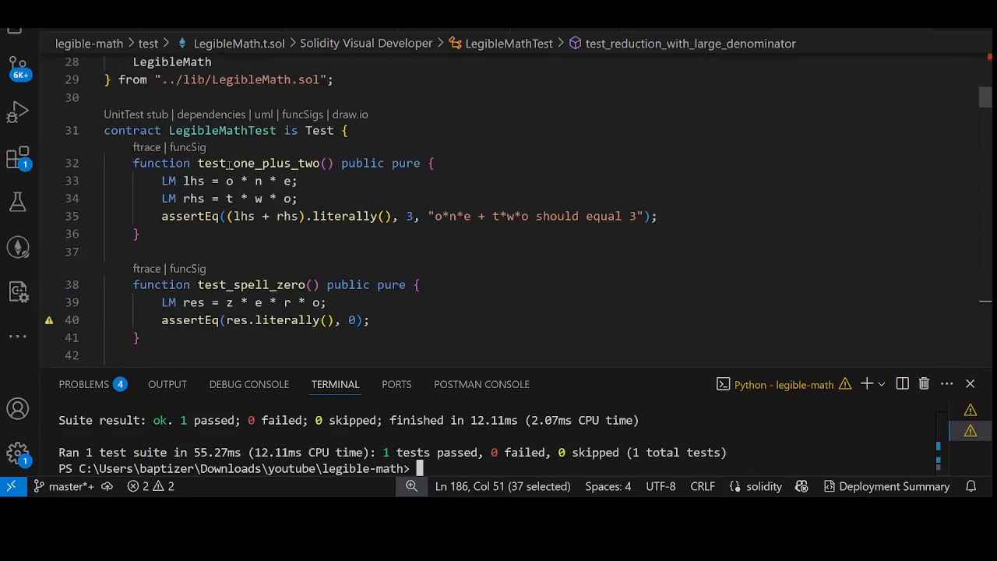
pyautogui.doubleClick(264, 163)
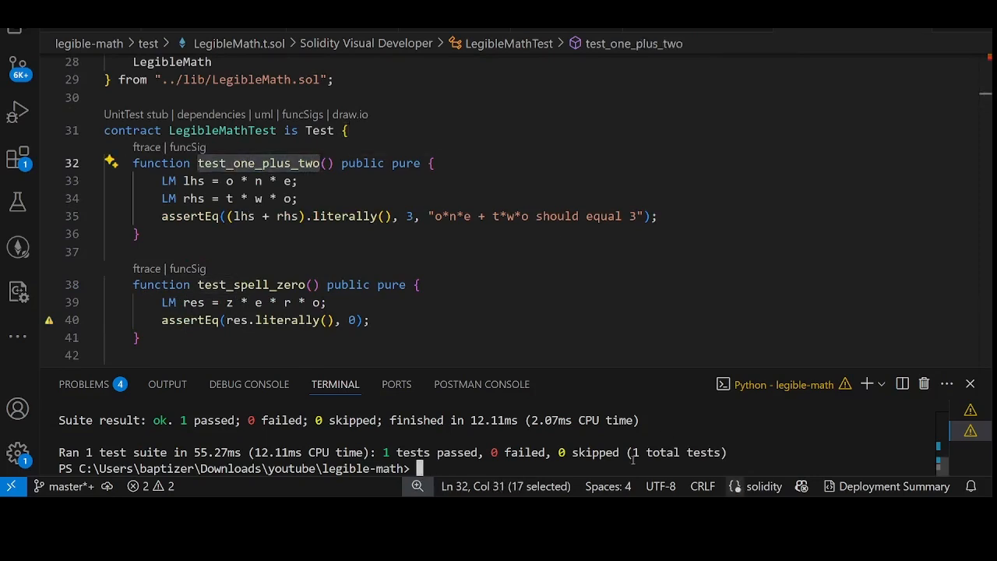
# Start forge test --mt test_one_plus_two in the terminal to run only that test.
pyautogui.write('forge')
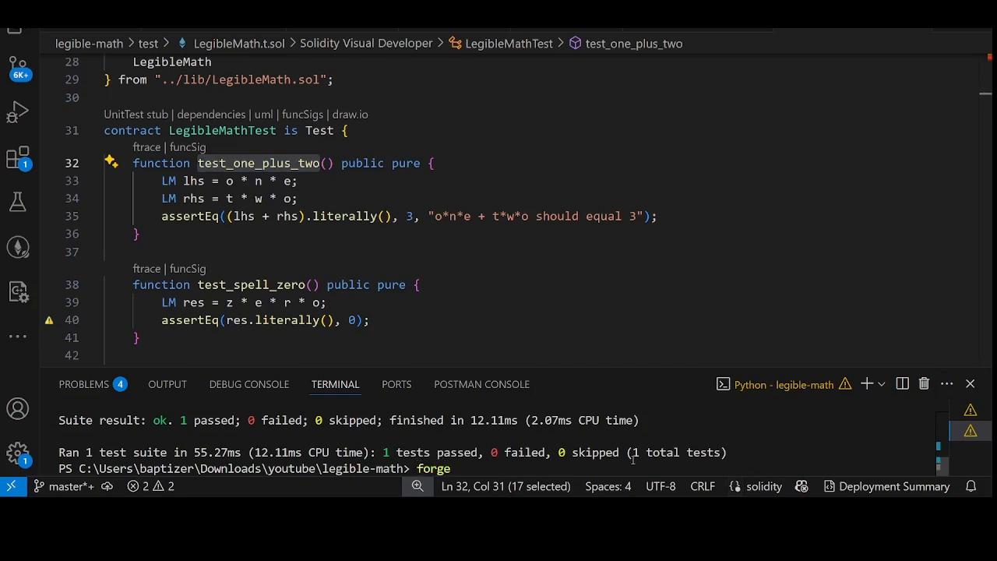
pyautogui.write('te')
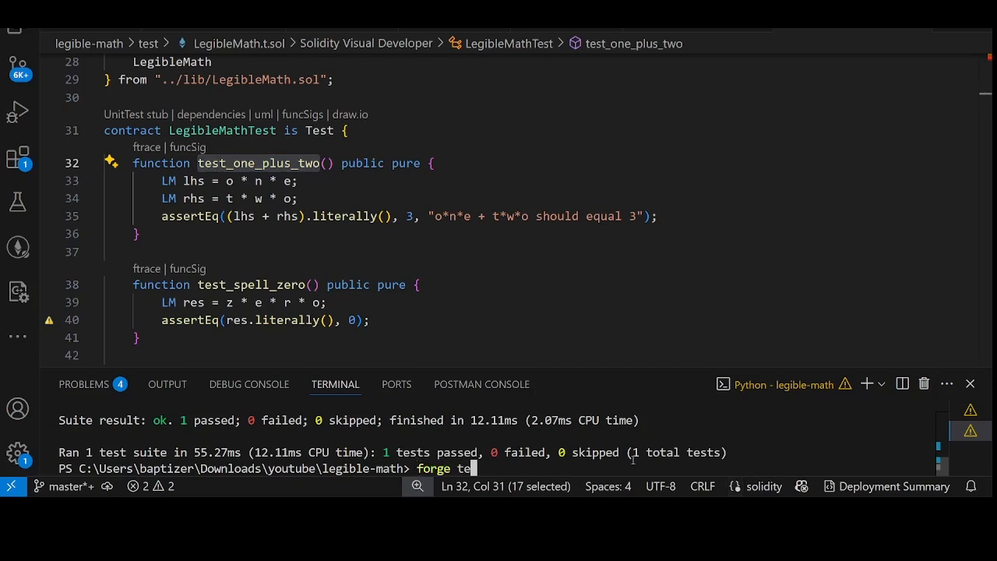
pyautogui.write('st')
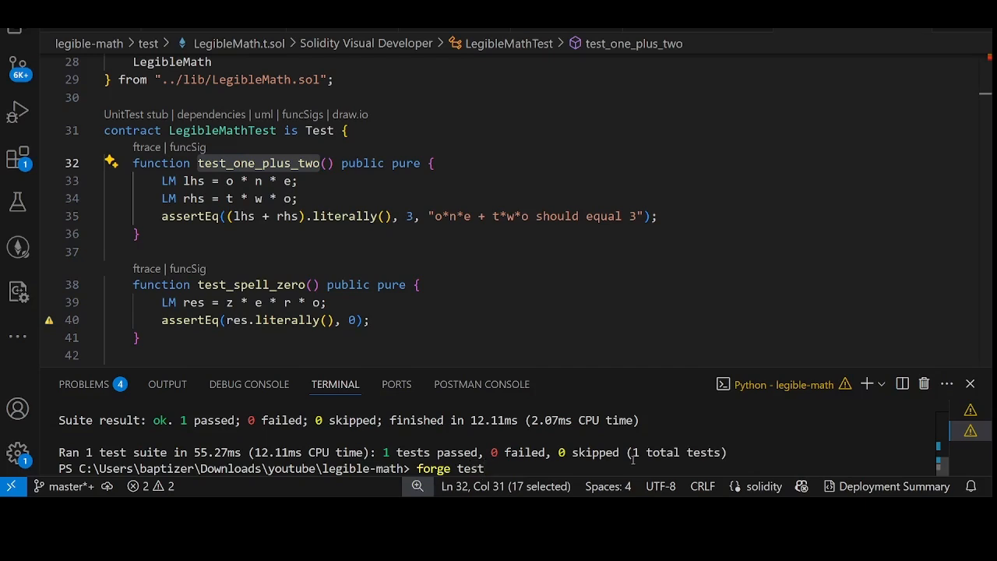
pyautogui.write('--mt test_one_plus_two')
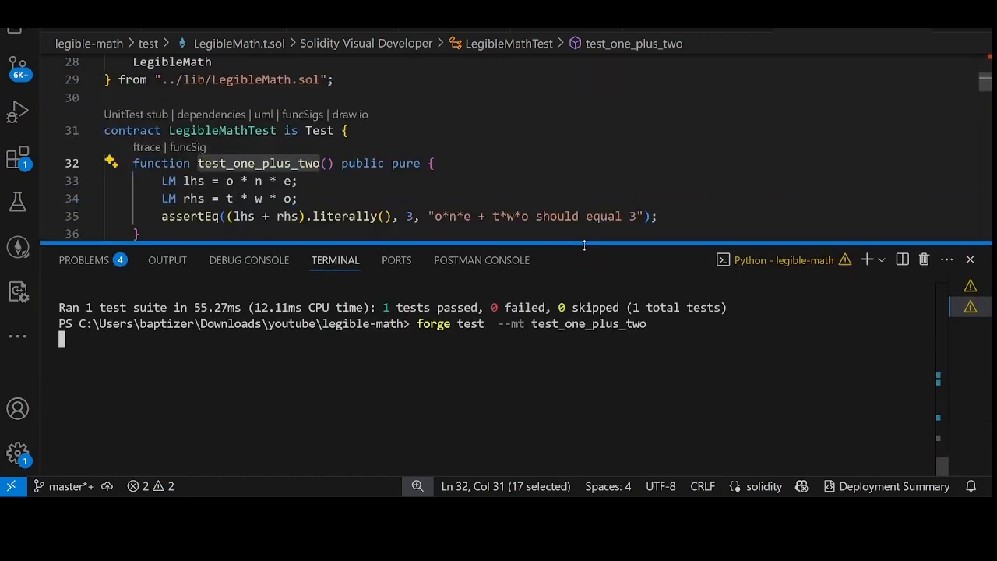
# Point out the o * n * e and t * w * o expressions on lines 33 and 34.
pyautogui.click(244, 181)
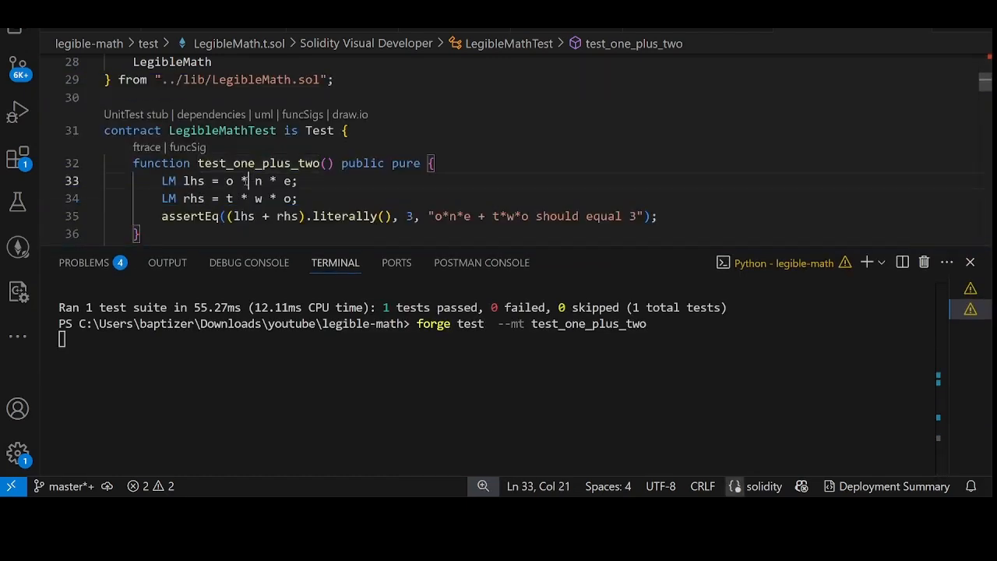
pyautogui.click(246, 198)
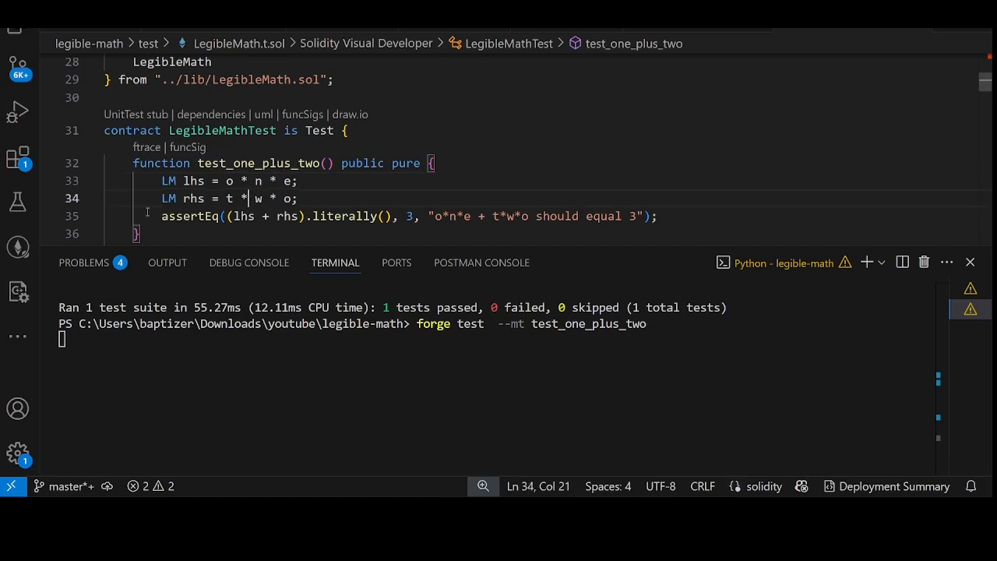